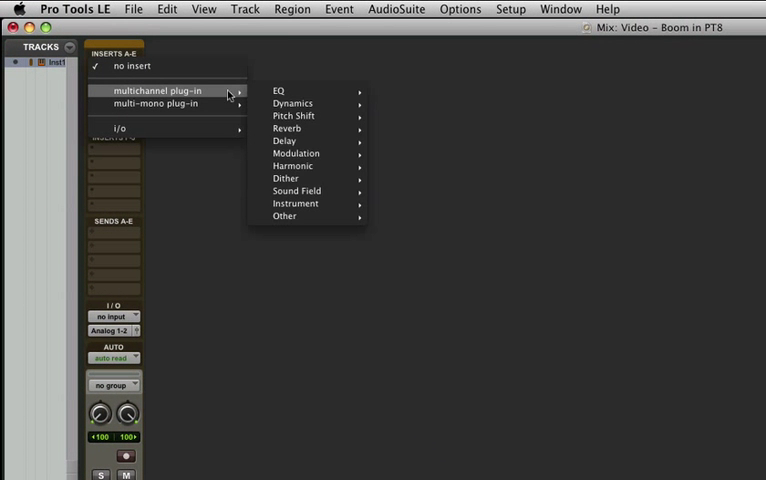
Insert the Boom drum machine plug-in on the instrument track's insert slot.
left_click(296, 204)
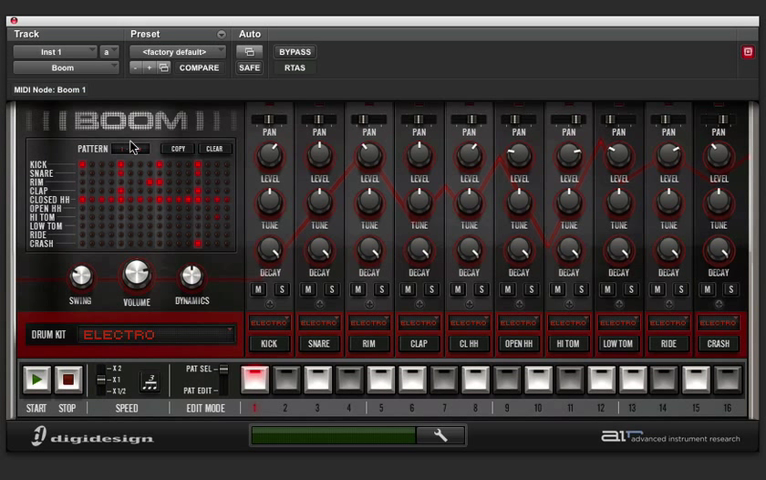
mouse_move(122, 340)
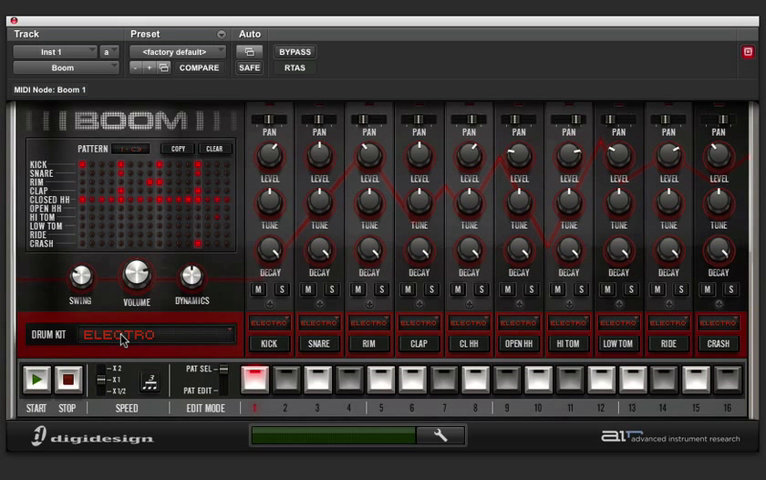
Switch Boom's drum kit from Electro to Eight-O via the kit list.
left_click(144, 334)
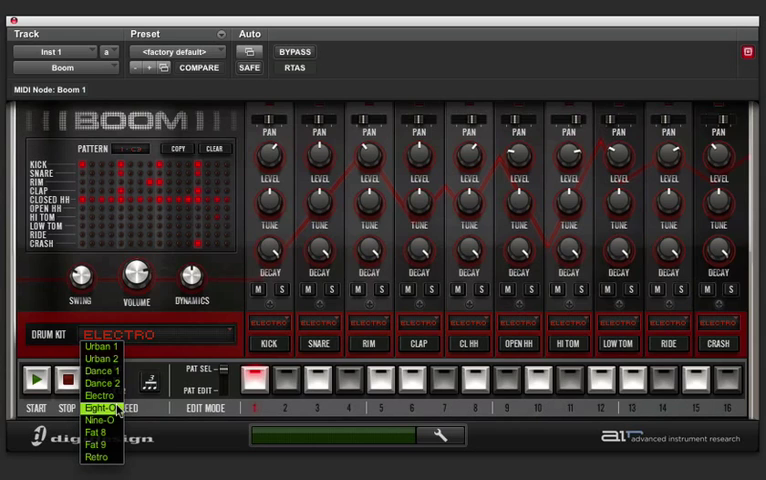
left_click(94, 408)
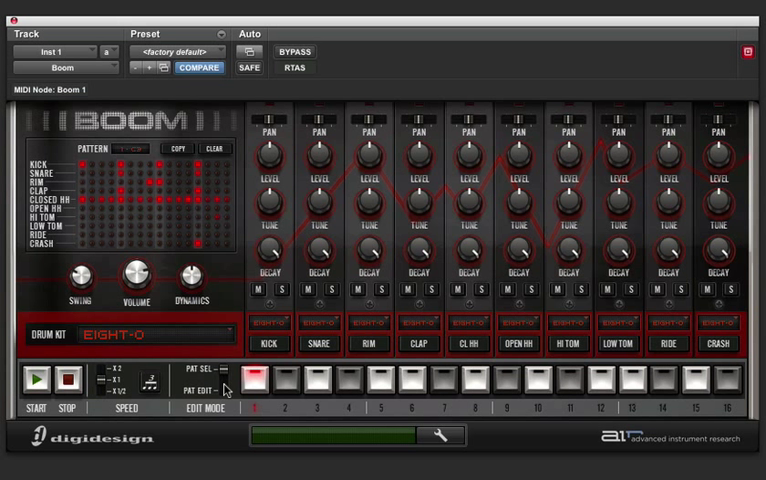
Make the Clap voice the active instrument for pattern editing.
left_click(268, 344)
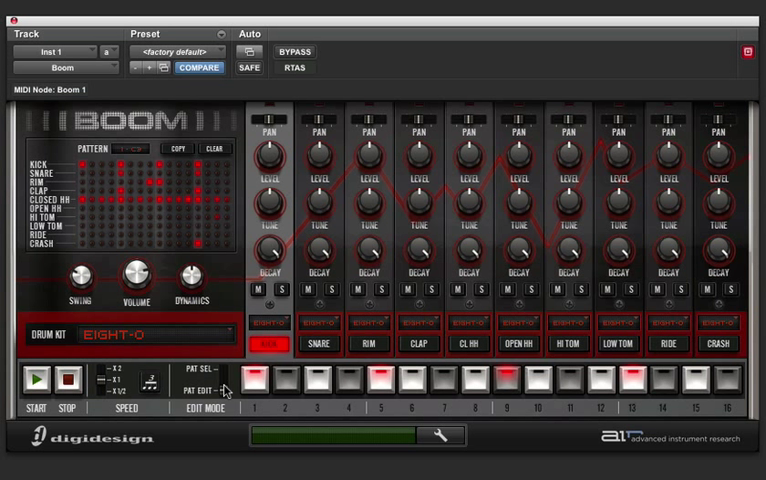
left_click(426, 344)
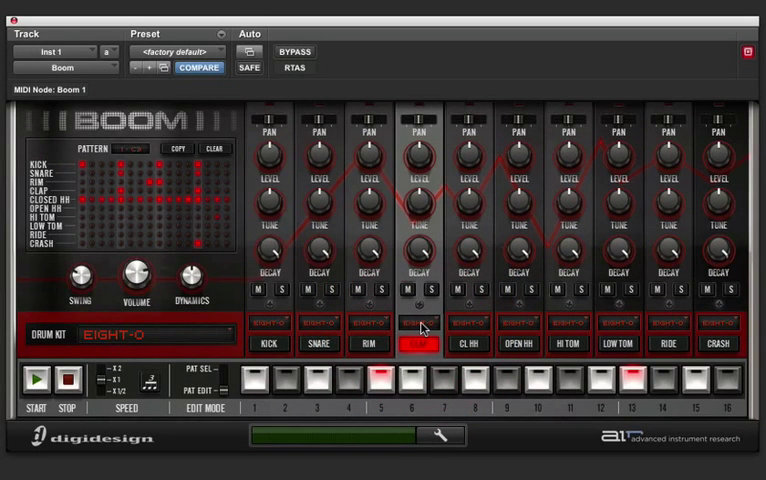
Light step pad 9 so a clap hit plays on step 9 of the pattern.
left_click(420, 322)
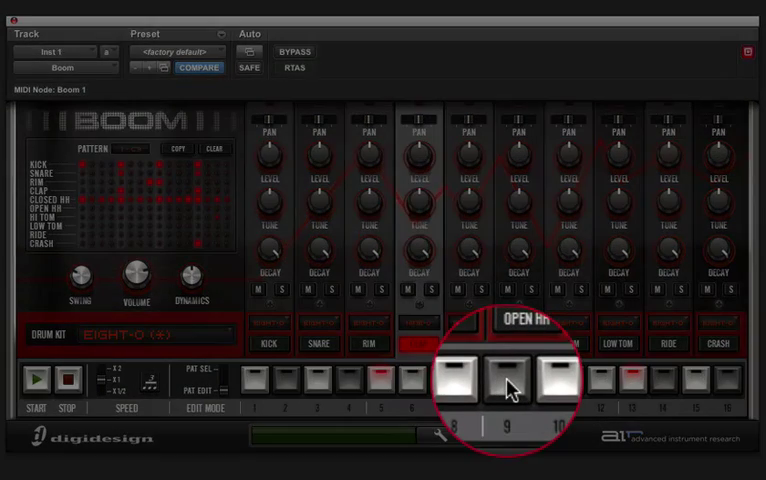
left_click(504, 378)
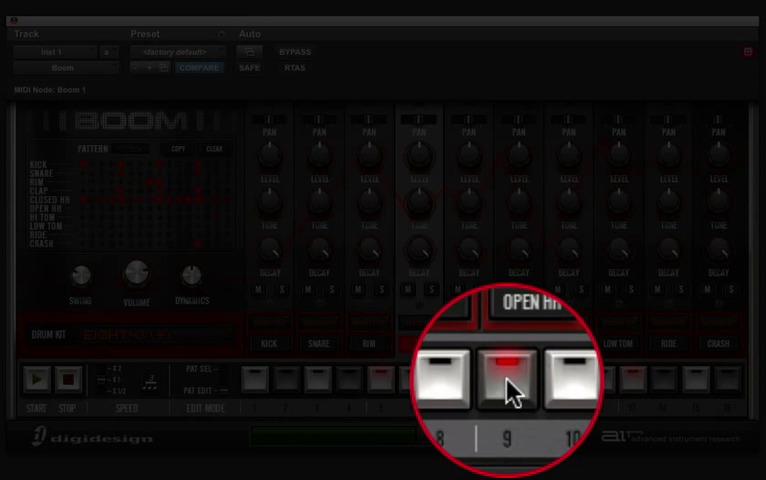
left_click(512, 372)
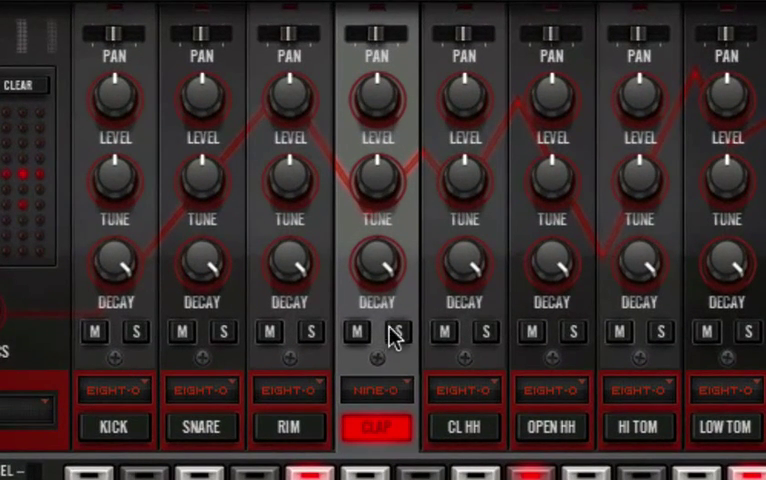
mouse_move(380, 76)
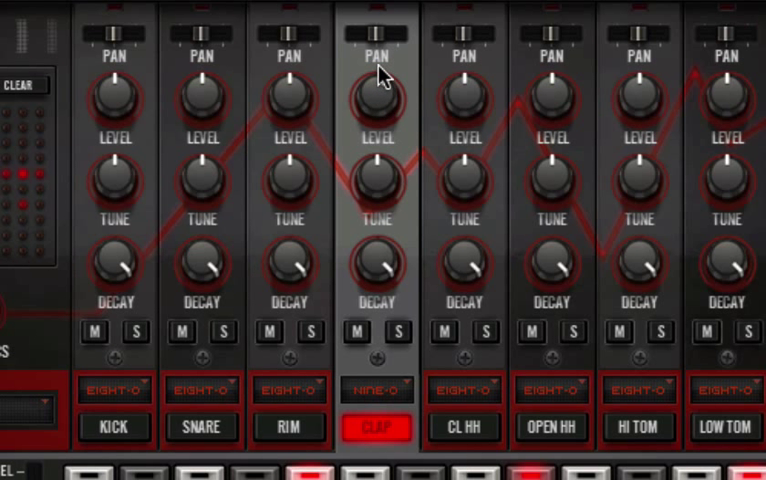